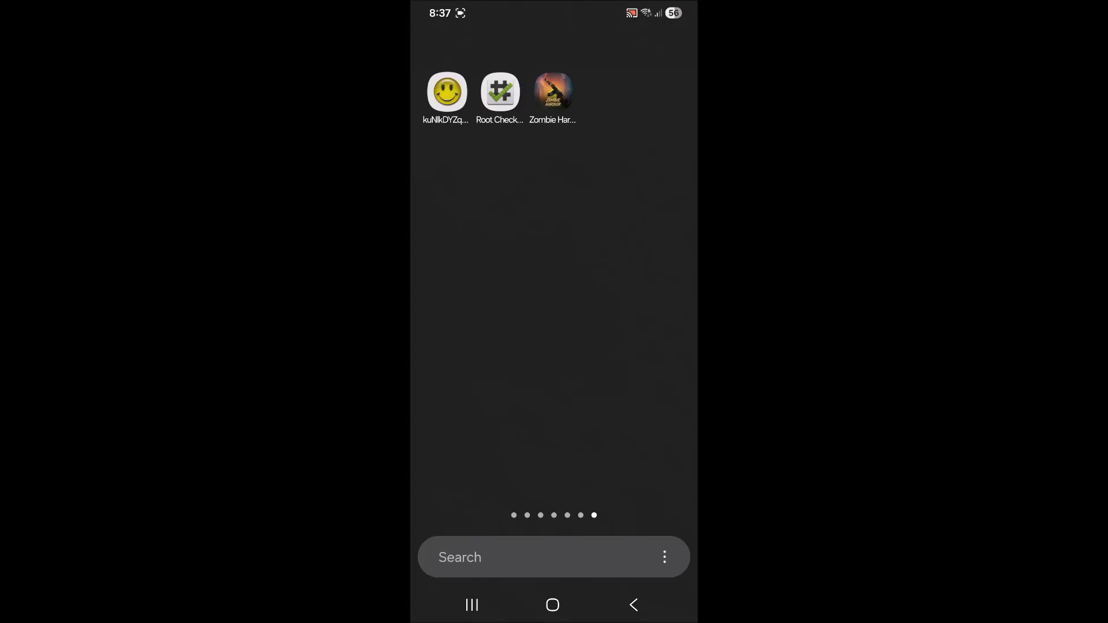
Confirm the phone has root access with a root checker, then launch Lucky Patcher.
left_click(553, 92)
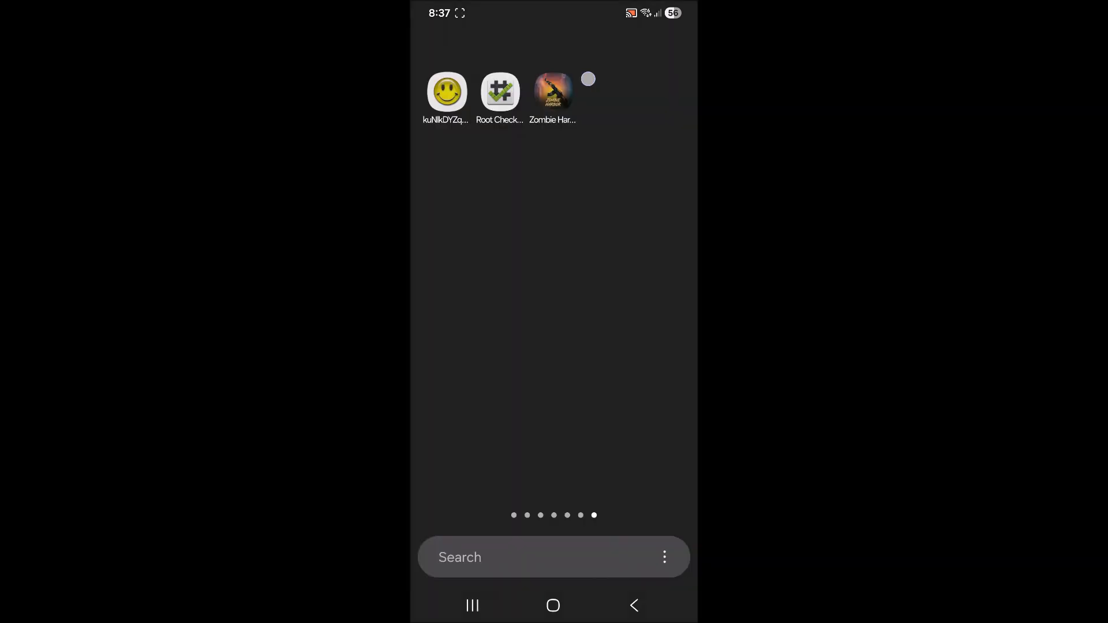
left_click(552, 92)
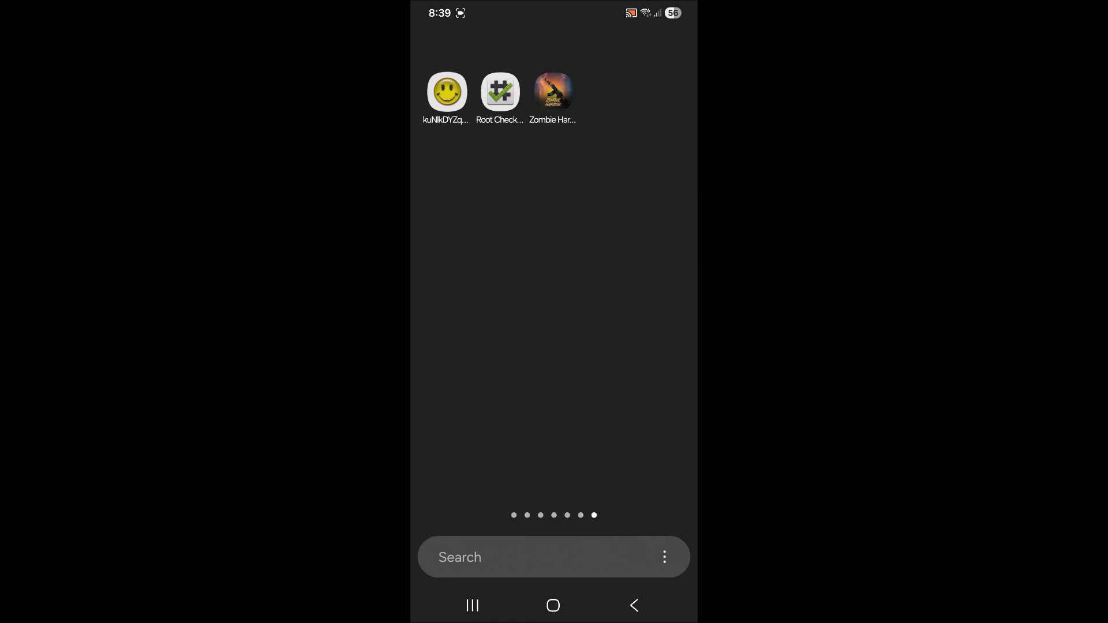
left_click(498, 92)
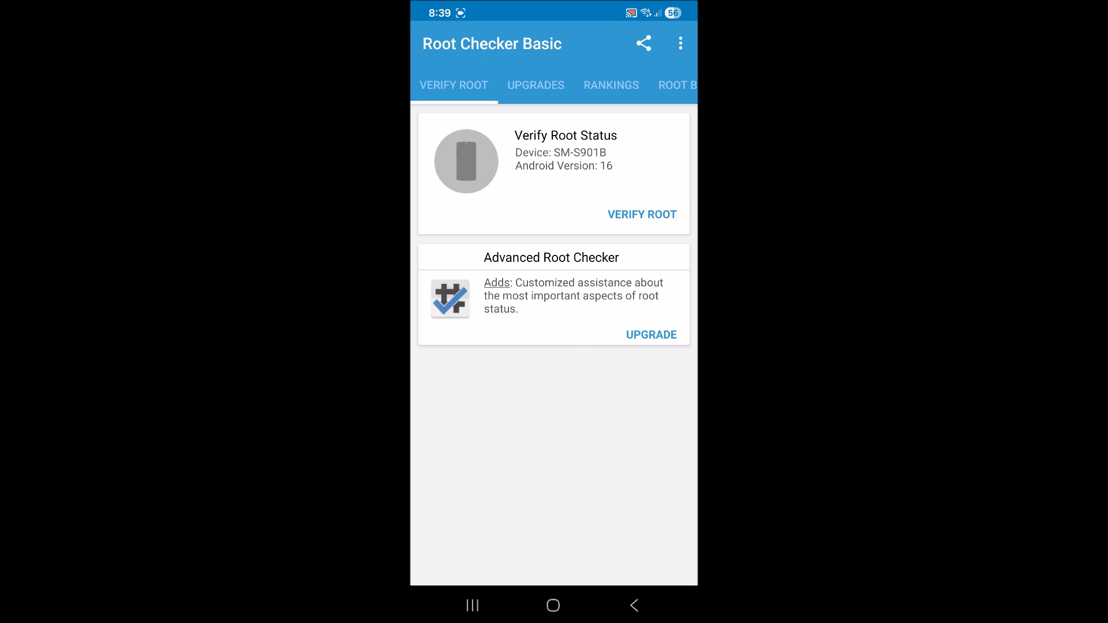
left_click(641, 214)
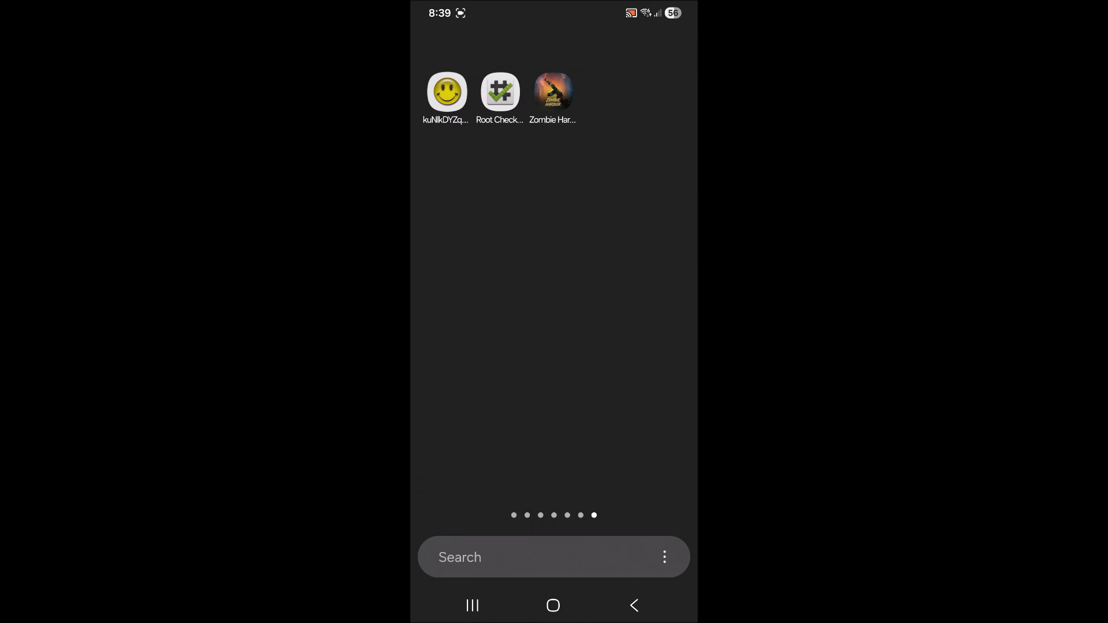
left_click(445, 92)
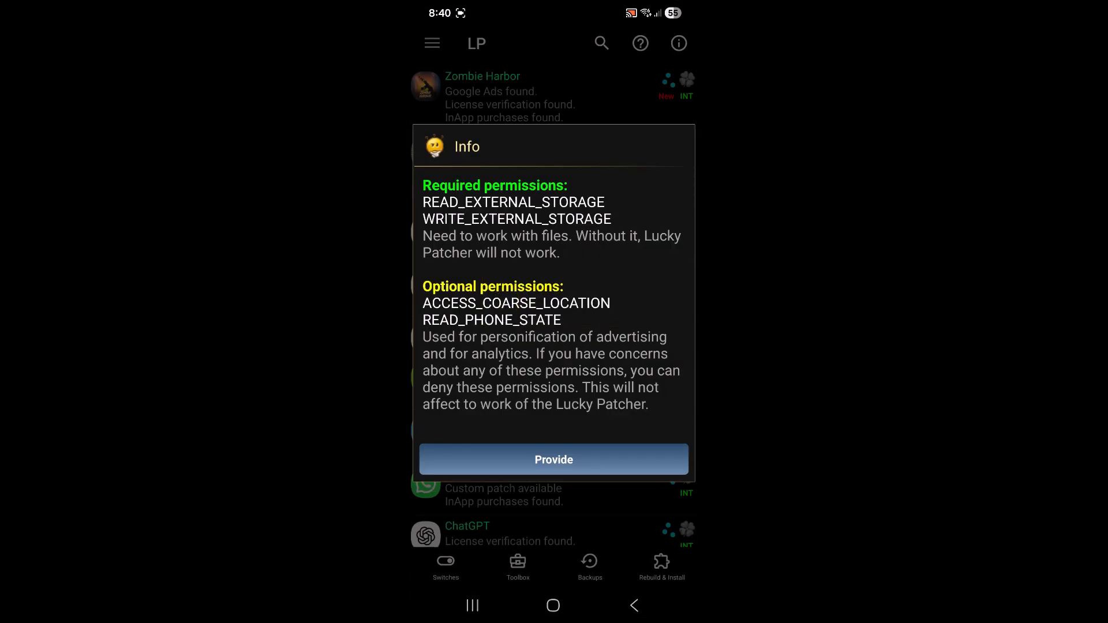
Grant Lucky Patcher the all-files access permission it requests.
left_click(552, 459)
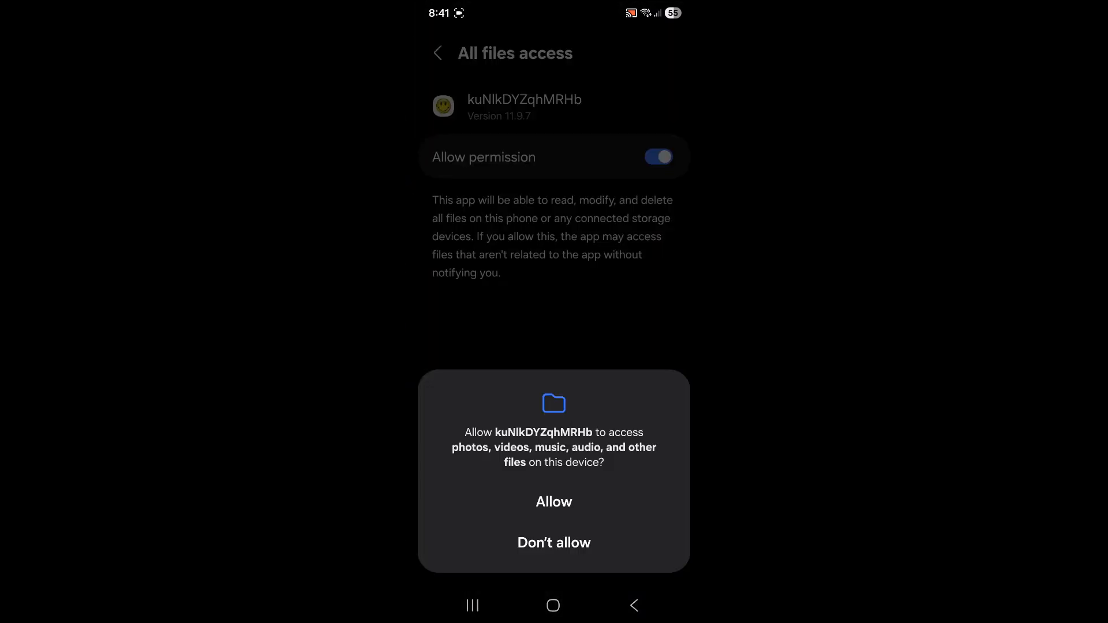
left_click(553, 502)
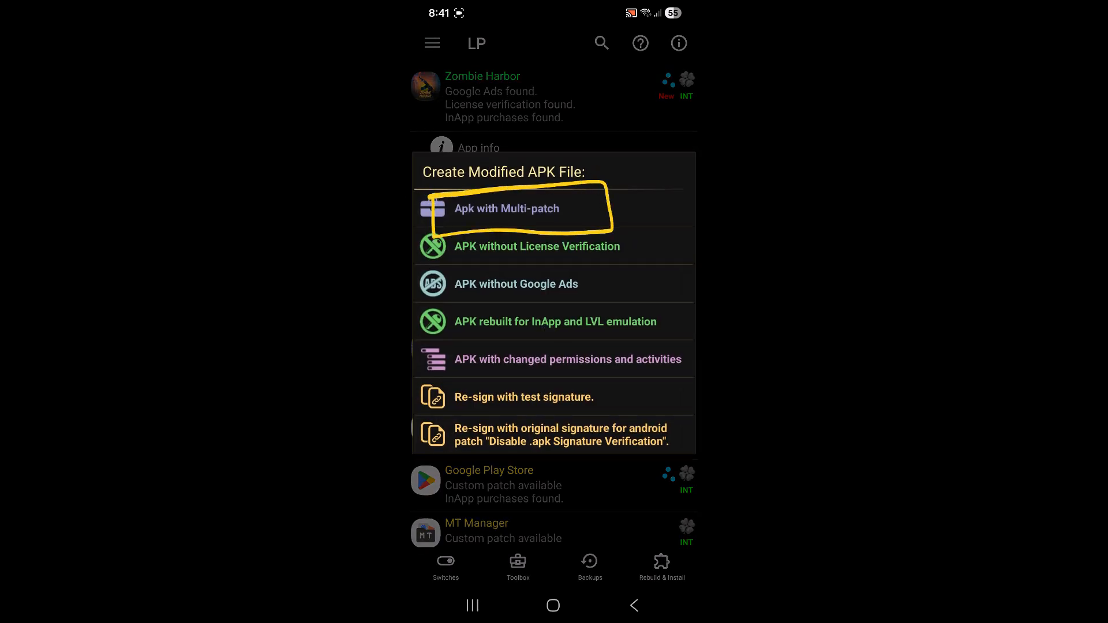
Choose APK with Multi-patch for Zombie Harbor and rebuild with license removal and support patch checked.
left_click(507, 208)
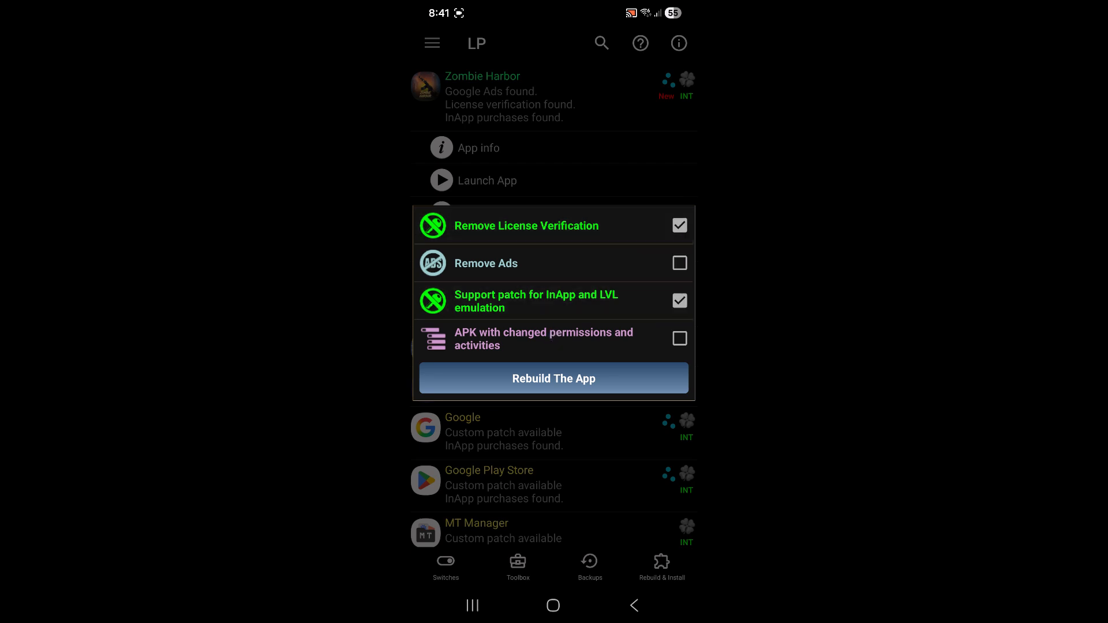
left_click(553, 378)
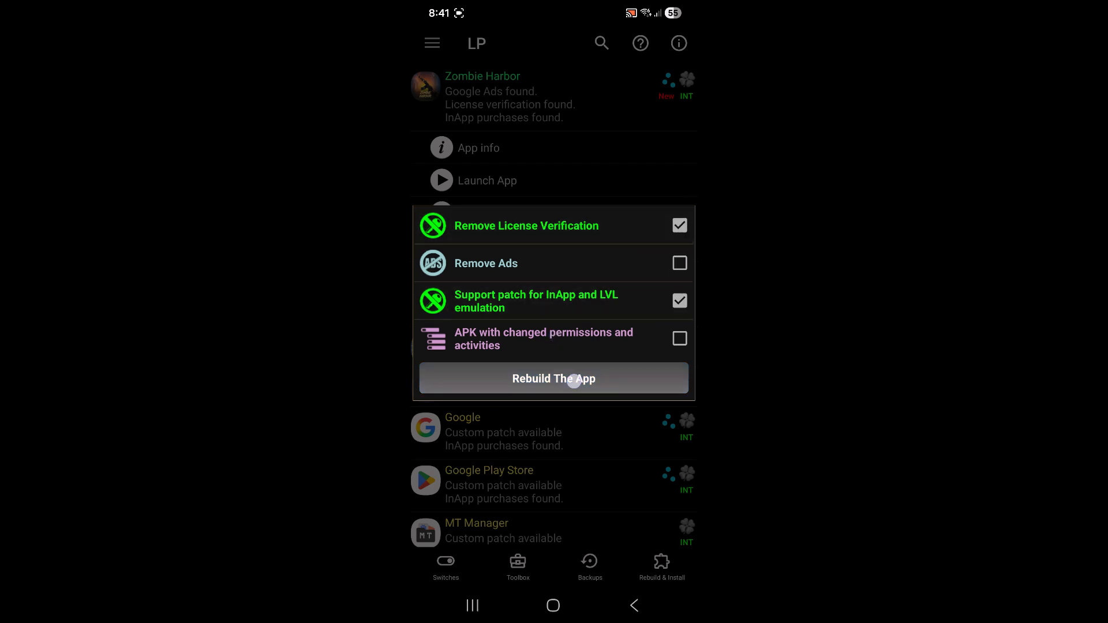
left_click(553, 379)
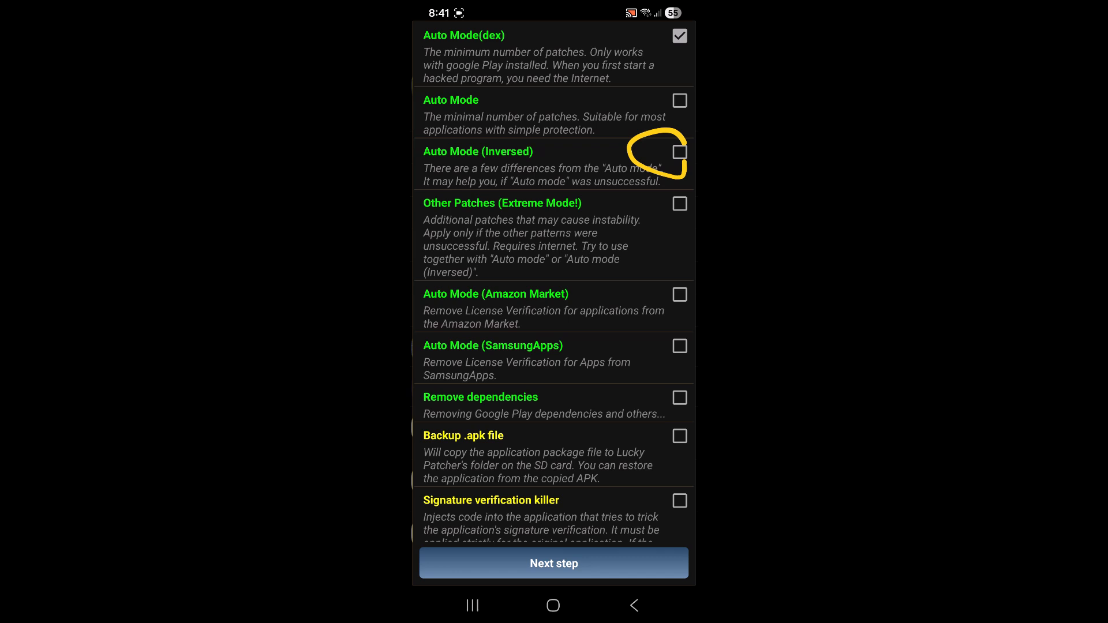
Check Auto Mode (Inversed), Remove dependencies and LVL/Inapp emulation support, then proceed to rebuild.
left_click(678, 152)
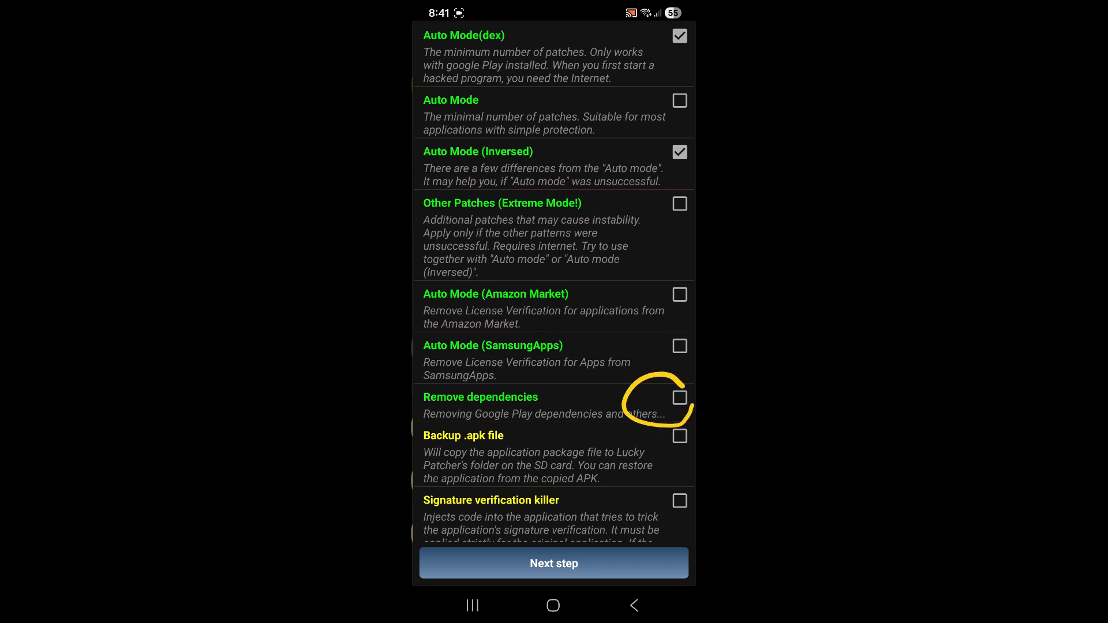
left_click(679, 397)
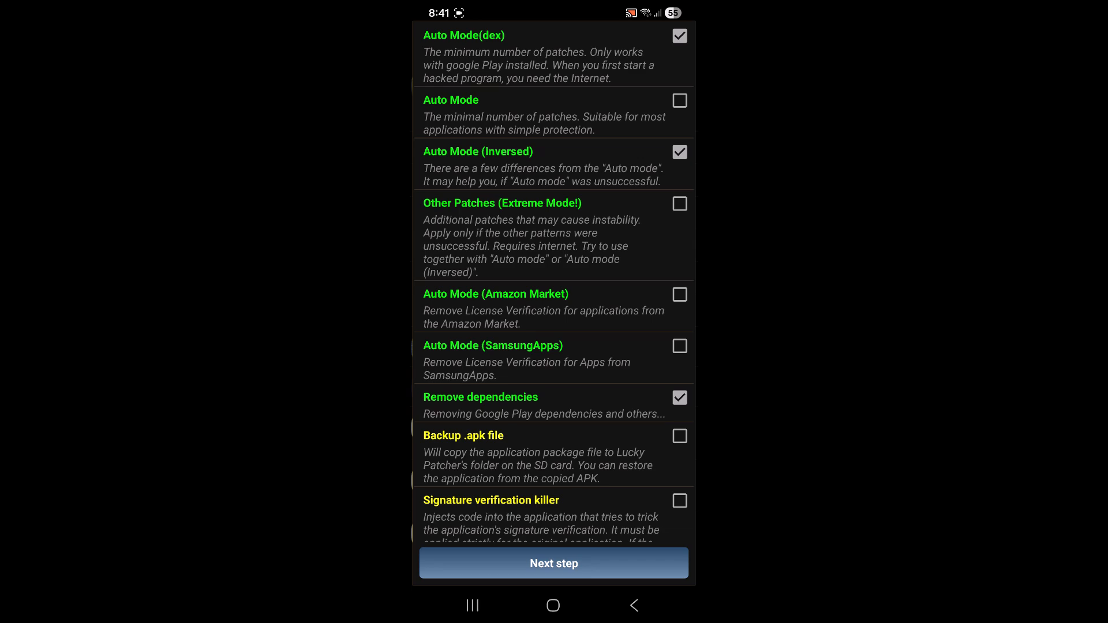
scroll("down", 3)
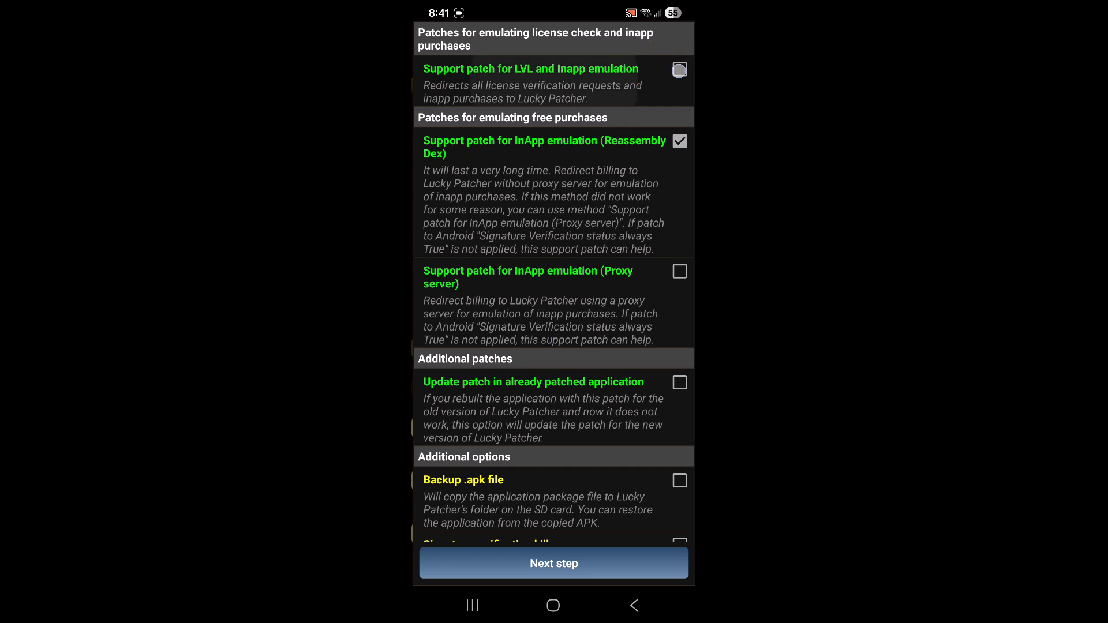
left_click(677, 70)
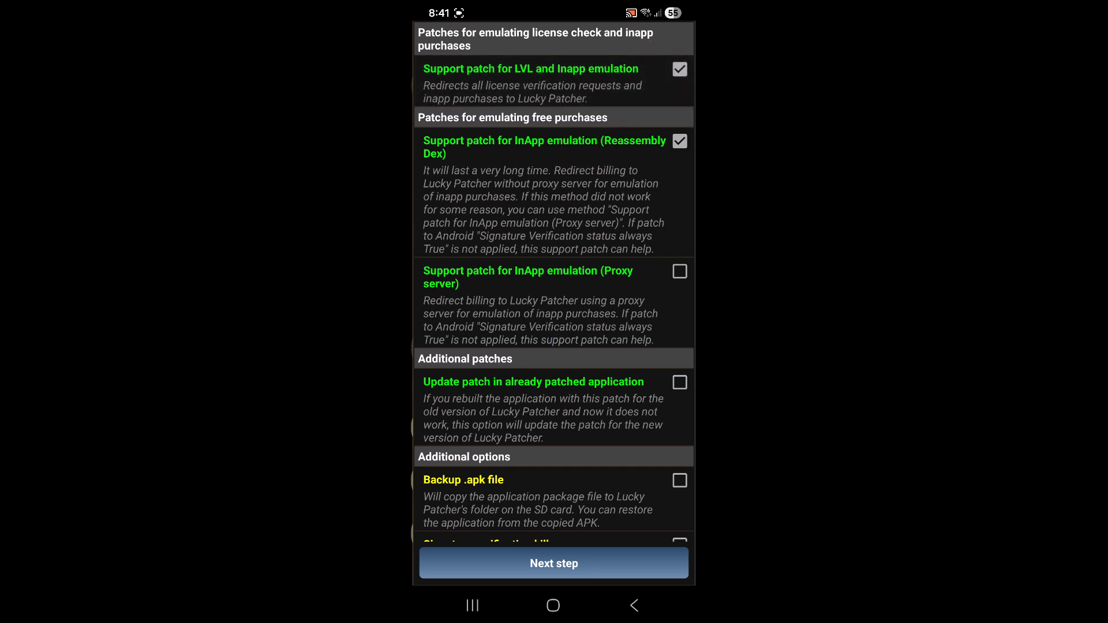
left_click(553, 561)
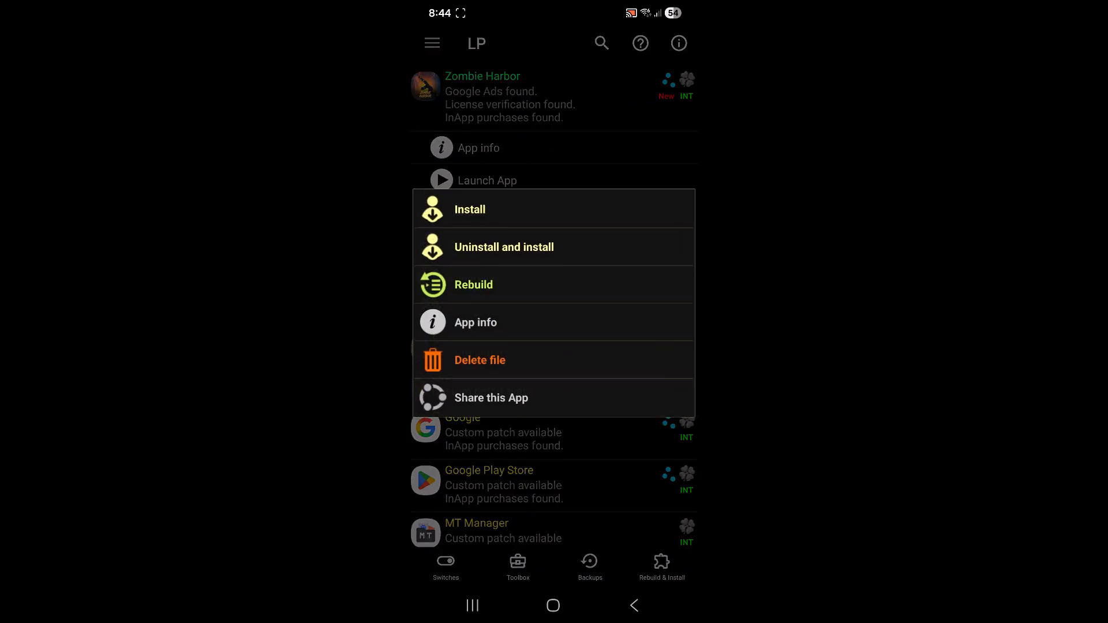
Uninstall the original Zombie Harbor, allow unknown-source installs, and install the rebuilt version.
left_click_drag(456, 230, 579, 227)
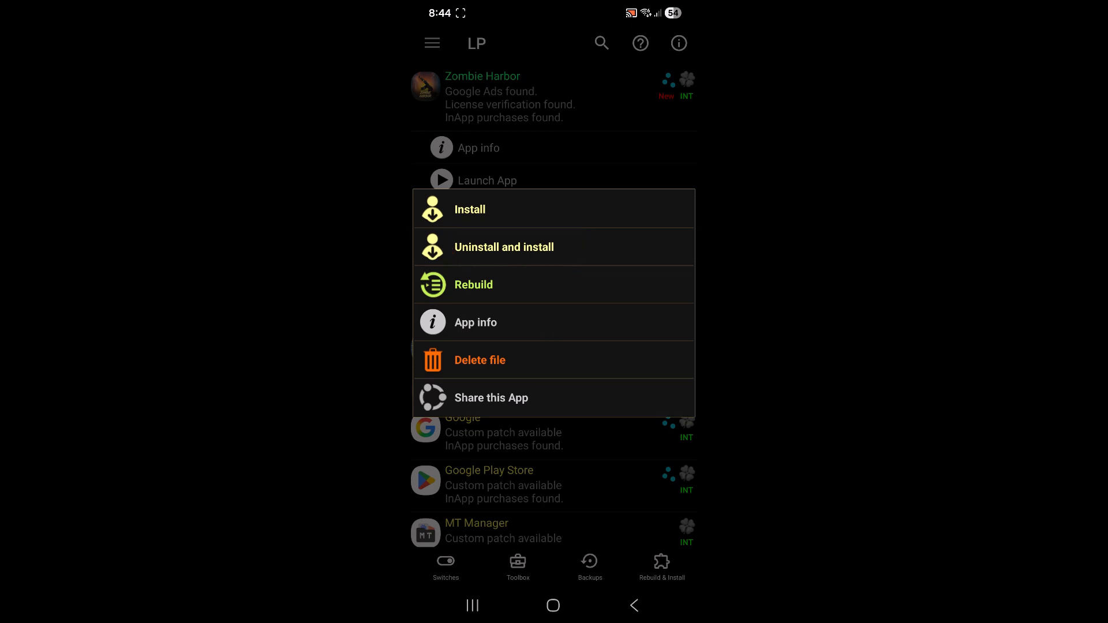
left_click(504, 247)
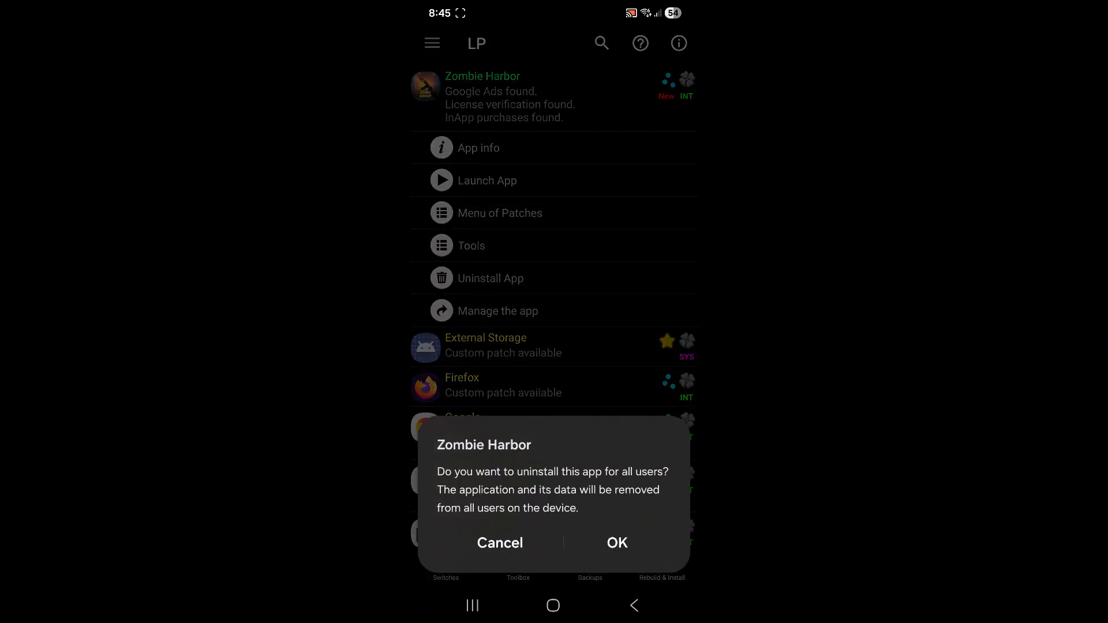
left_click(615, 542)
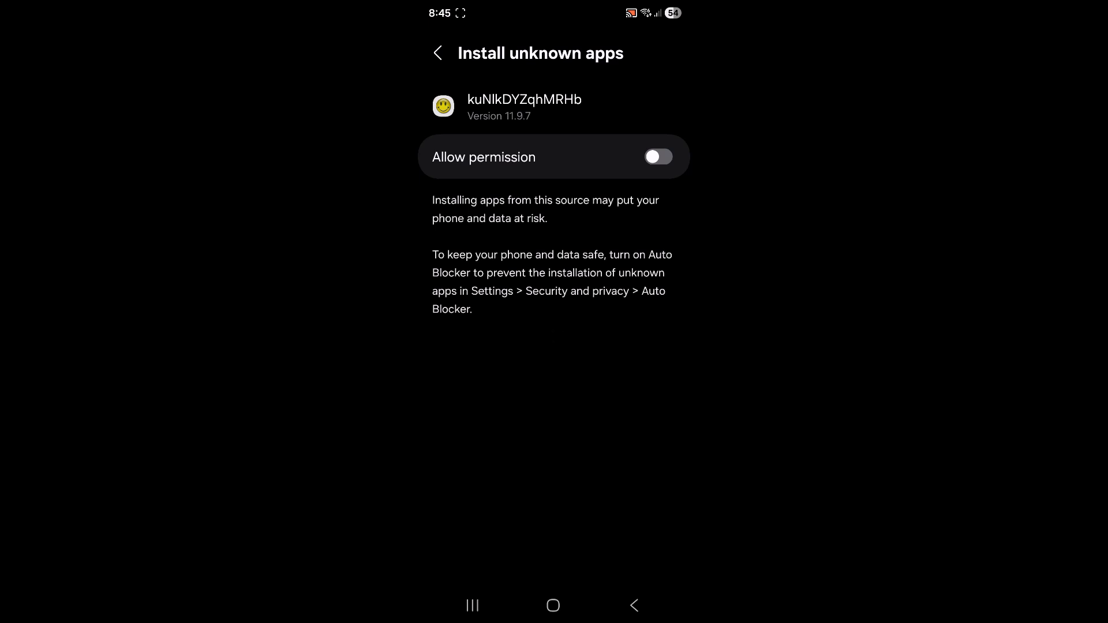
left_click(656, 157)
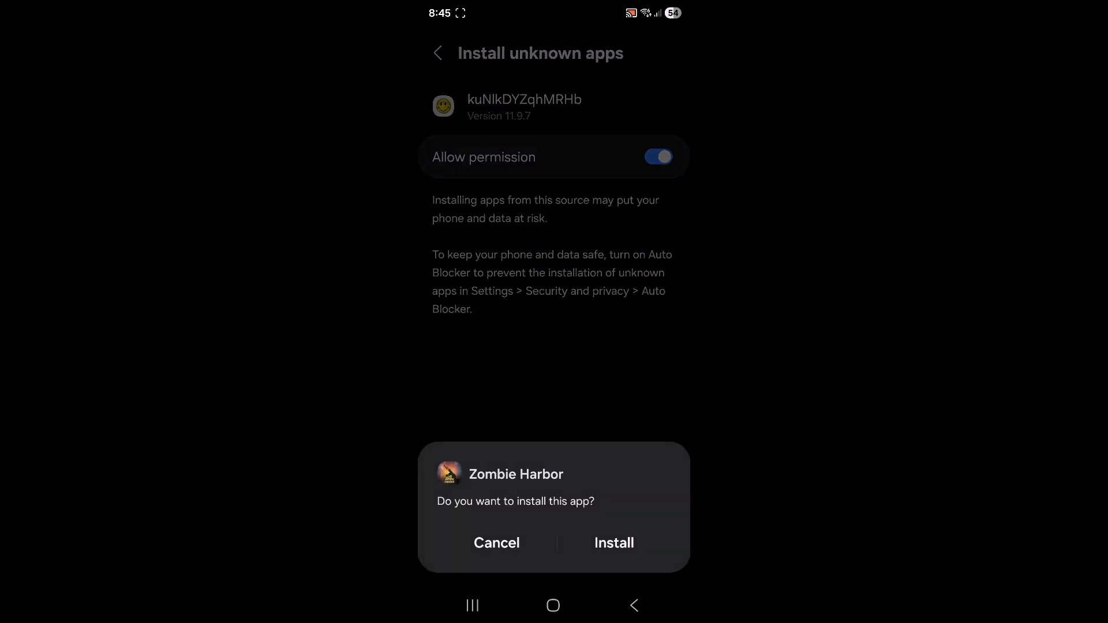
left_click(613, 542)
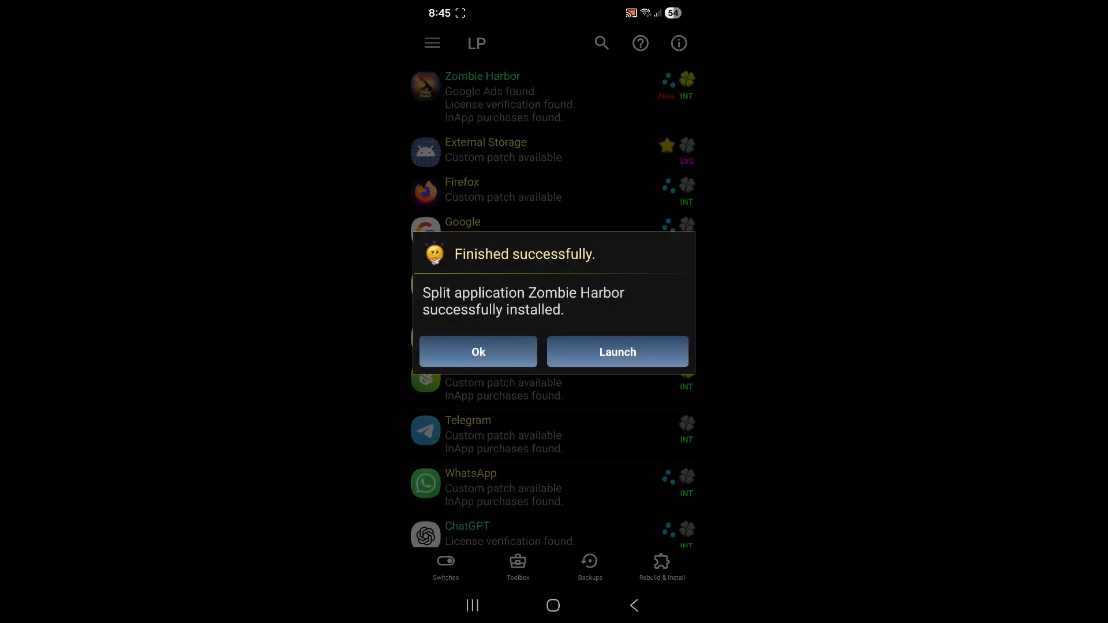
Dismiss the Finished successfully message after the patched install.
left_click(478, 352)
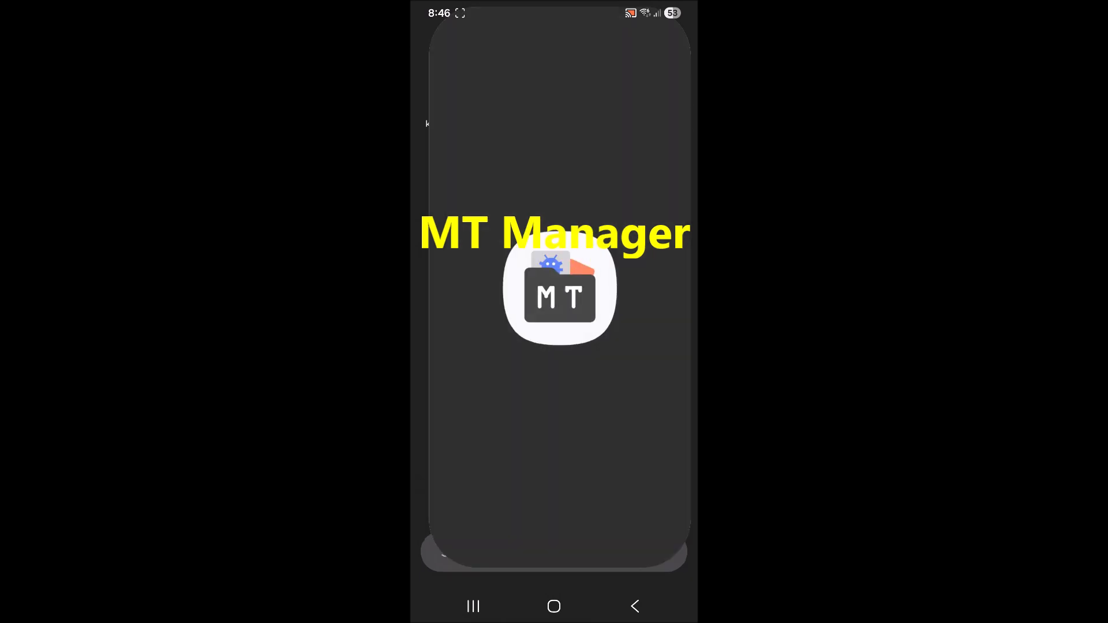
Use MT Manager's Extract APK tool from the side menu to extract the Zombie Harbor package.
left_click(554, 290)
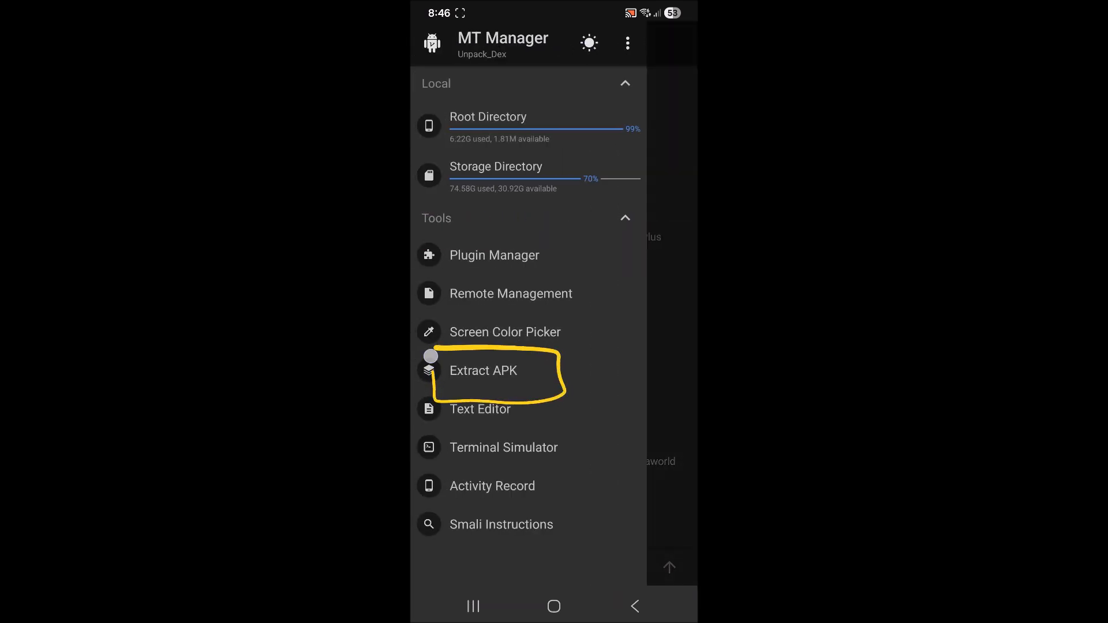
left_click(484, 371)
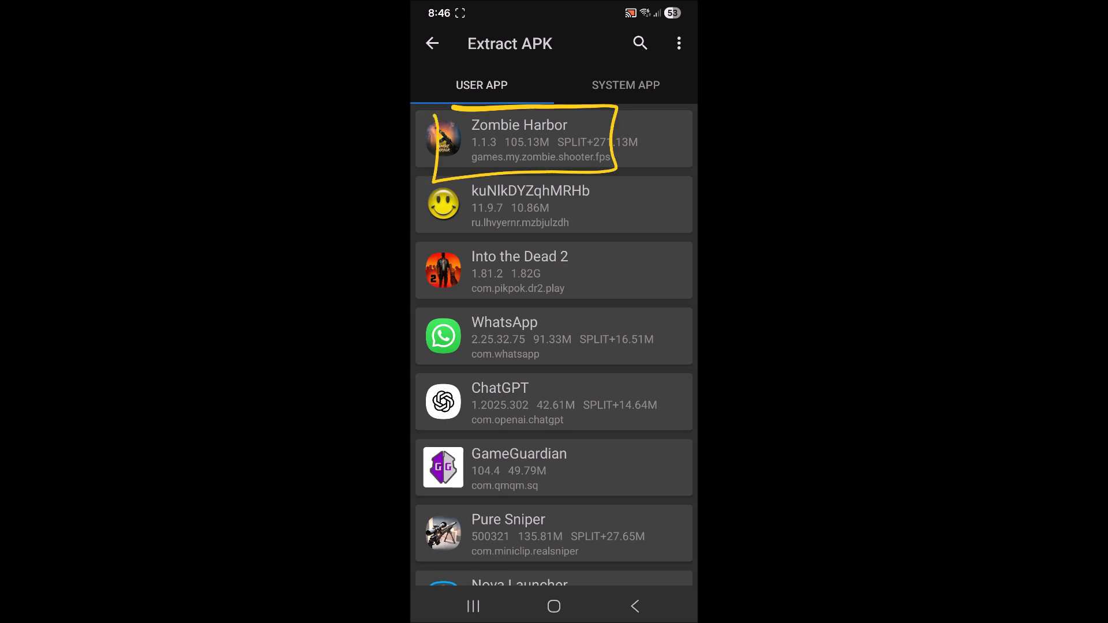
left_click(551, 139)
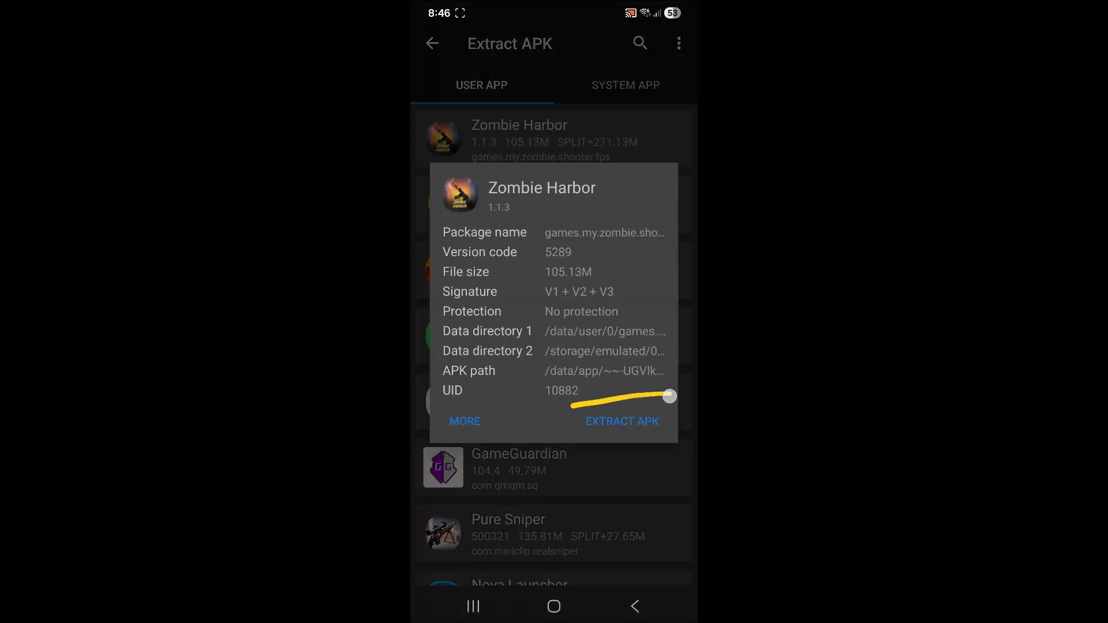
left_click(622, 421)
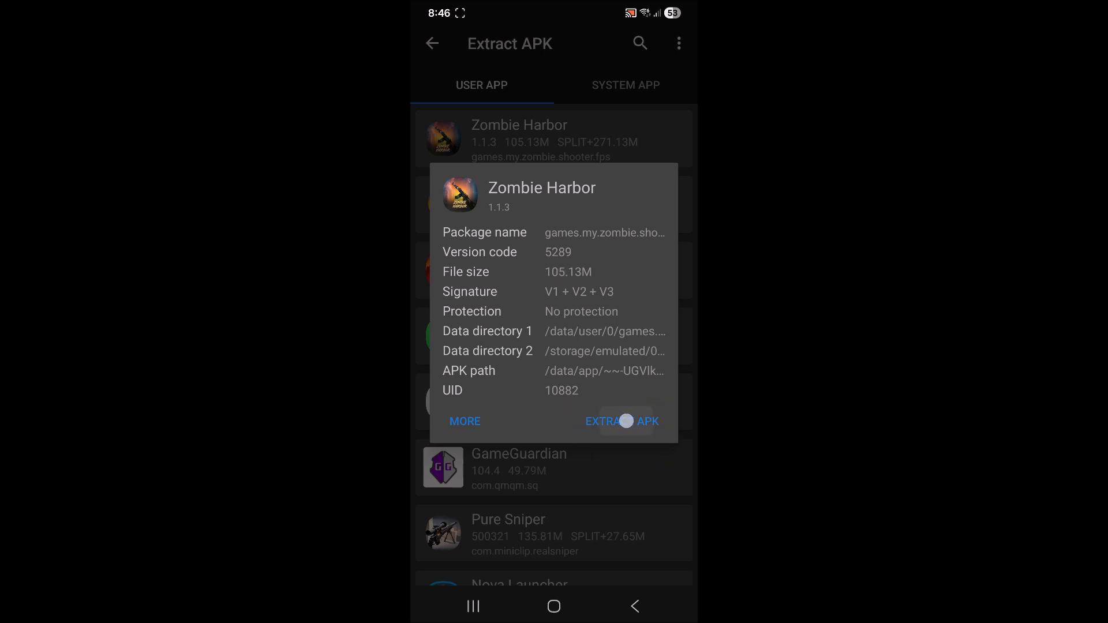
left_click(621, 421)
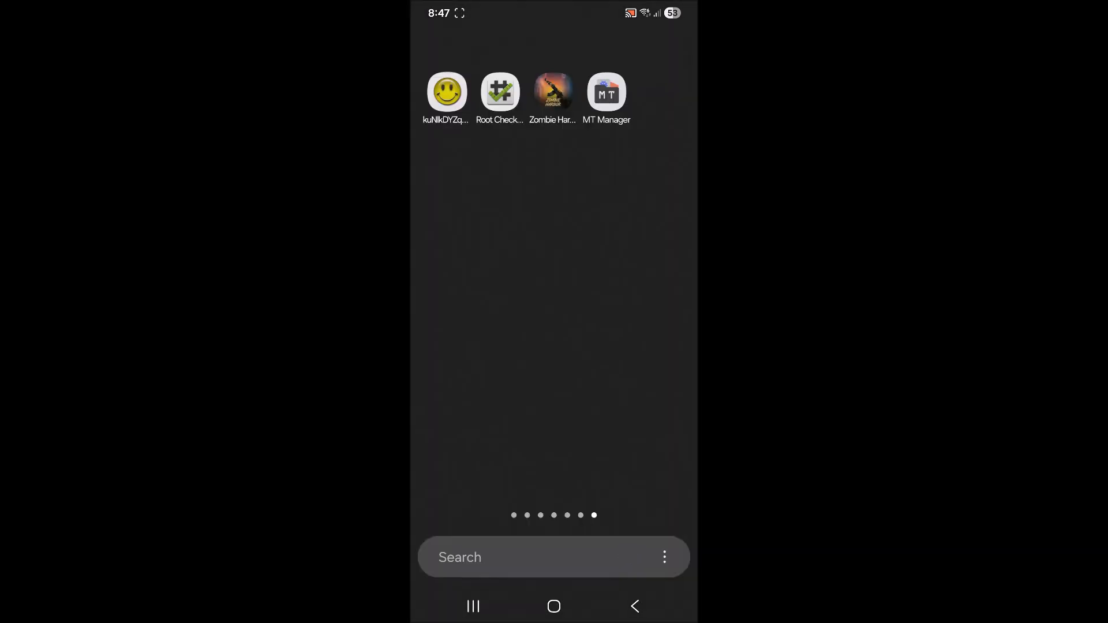
Locate the saved Zombie Harbor_1.1.3.apks in the apks folder and confirm installing it.
left_click(553, 91)
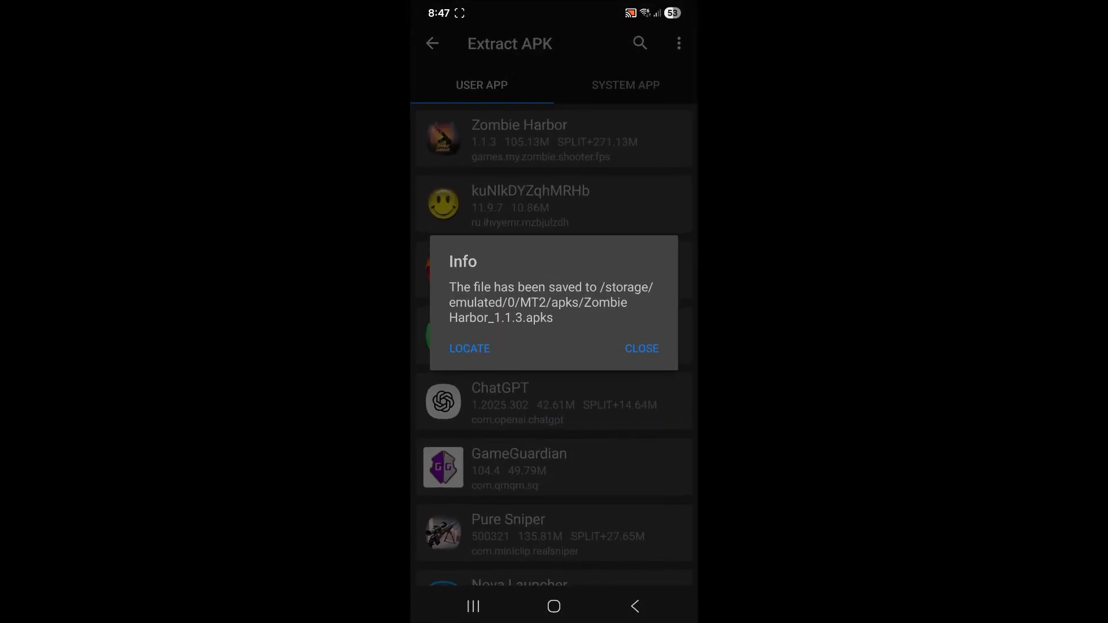
left_click(469, 347)
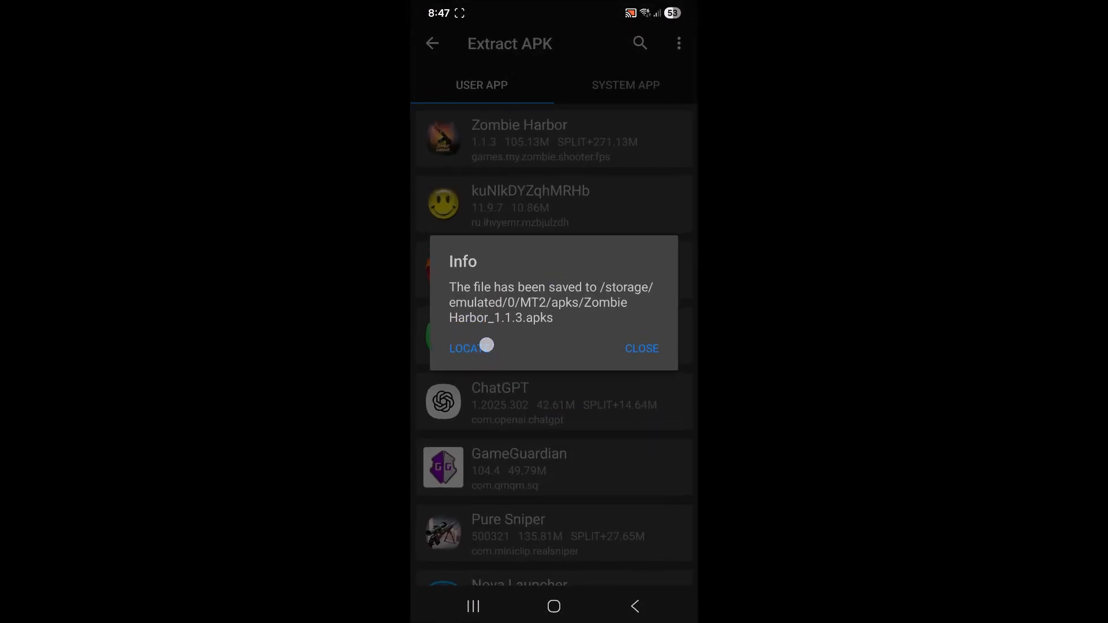
left_click(465, 349)
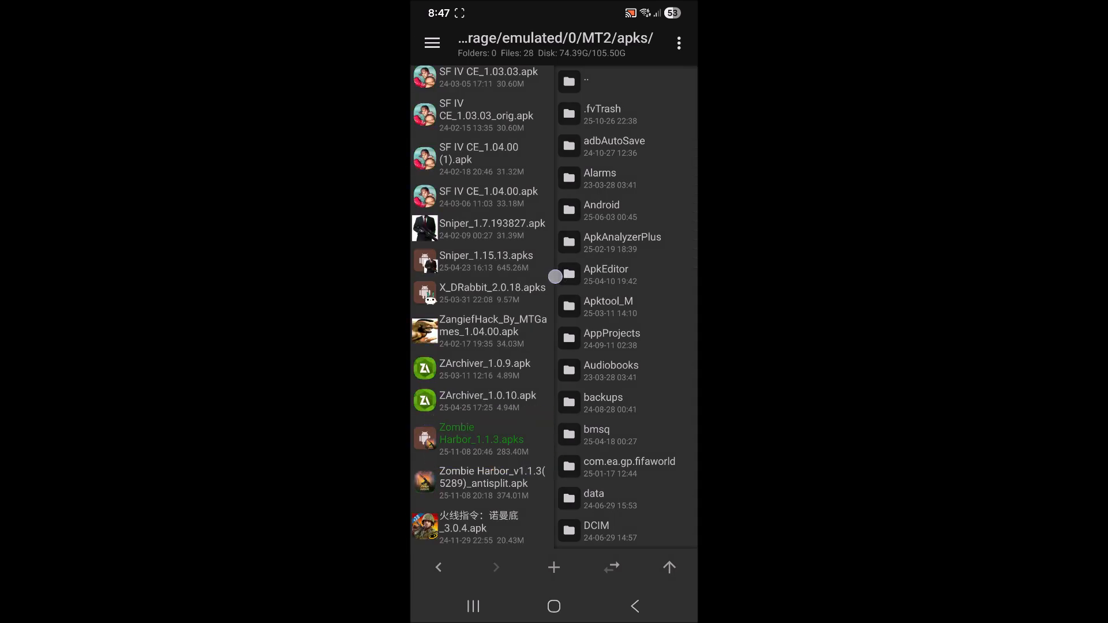
left_click(481, 438)
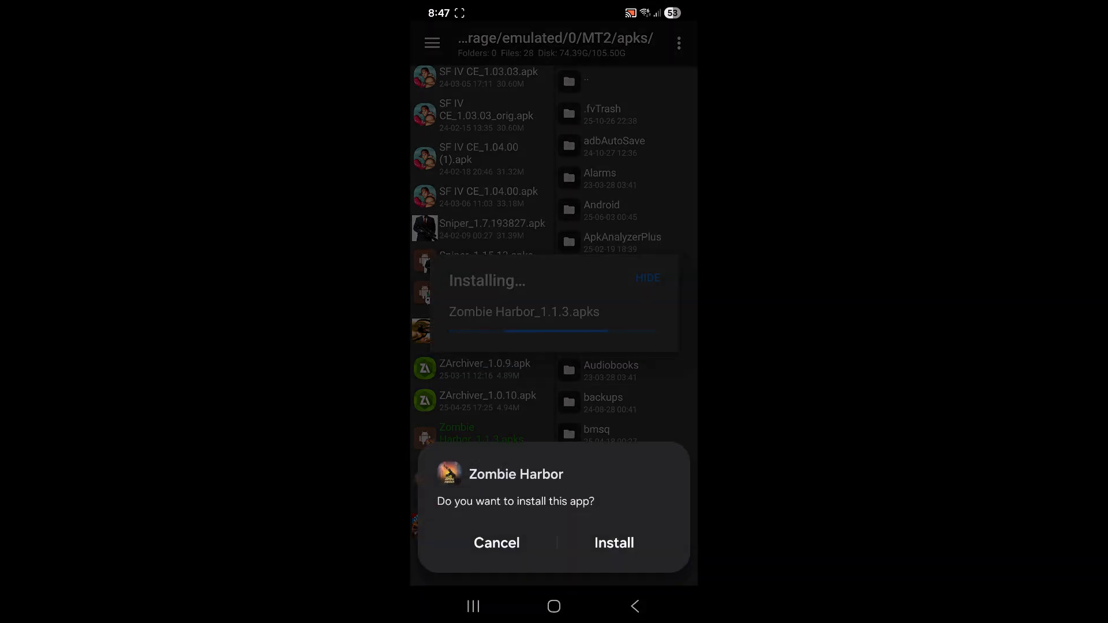
left_click(613, 542)
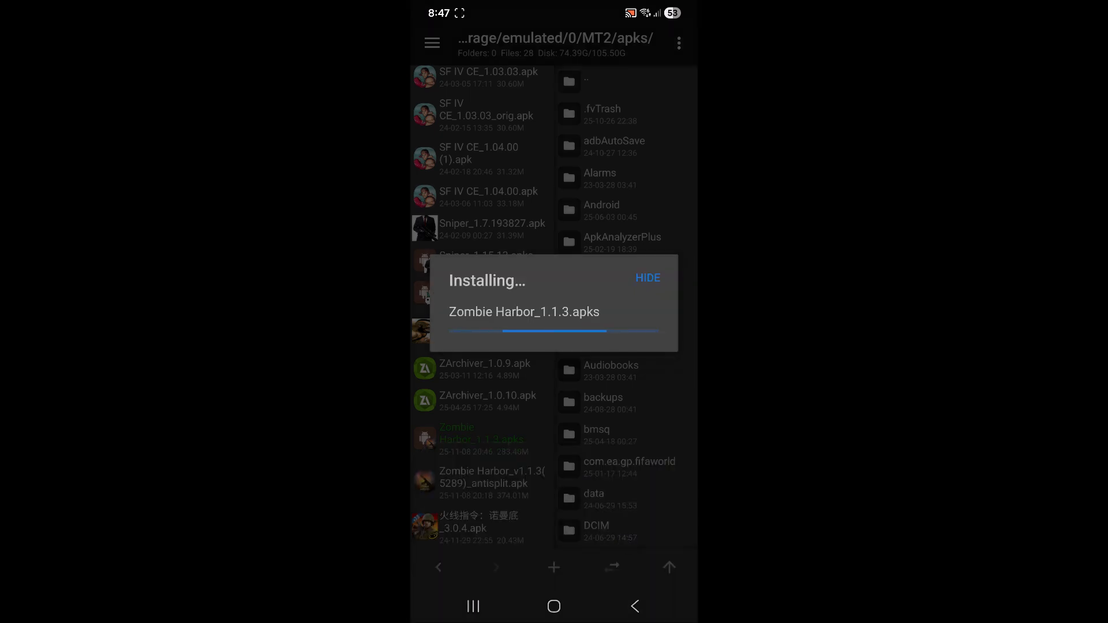